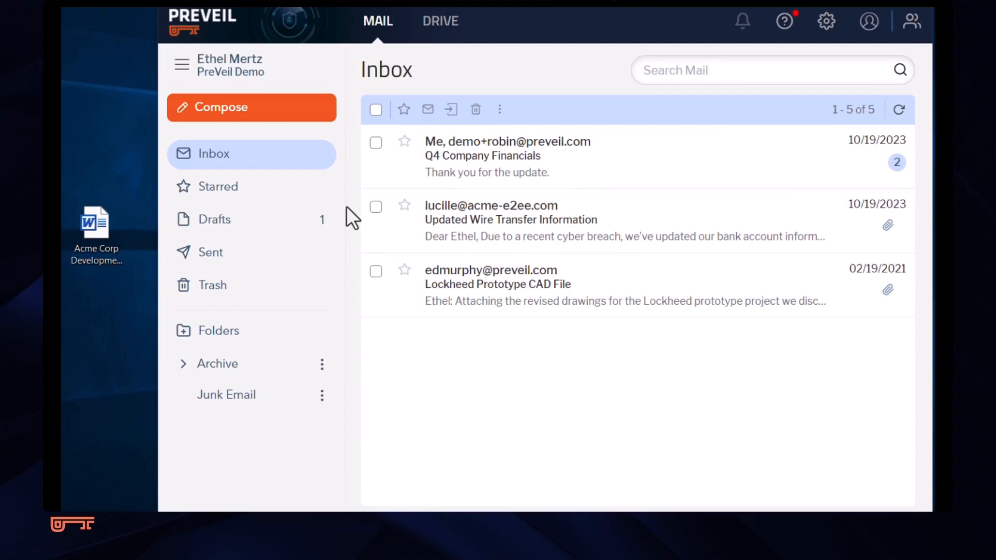
pyautogui.moveTo(279, 111)
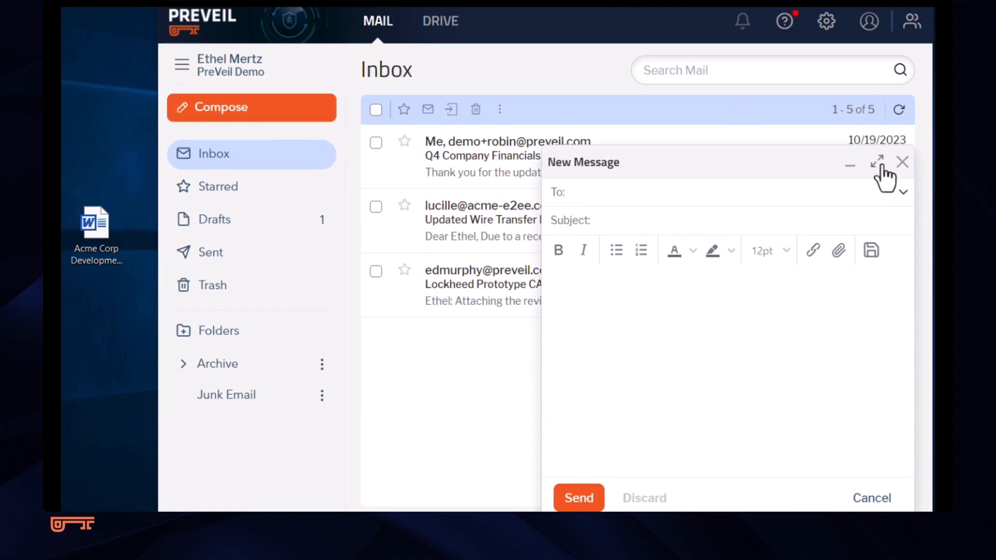
pyautogui.click(877, 162)
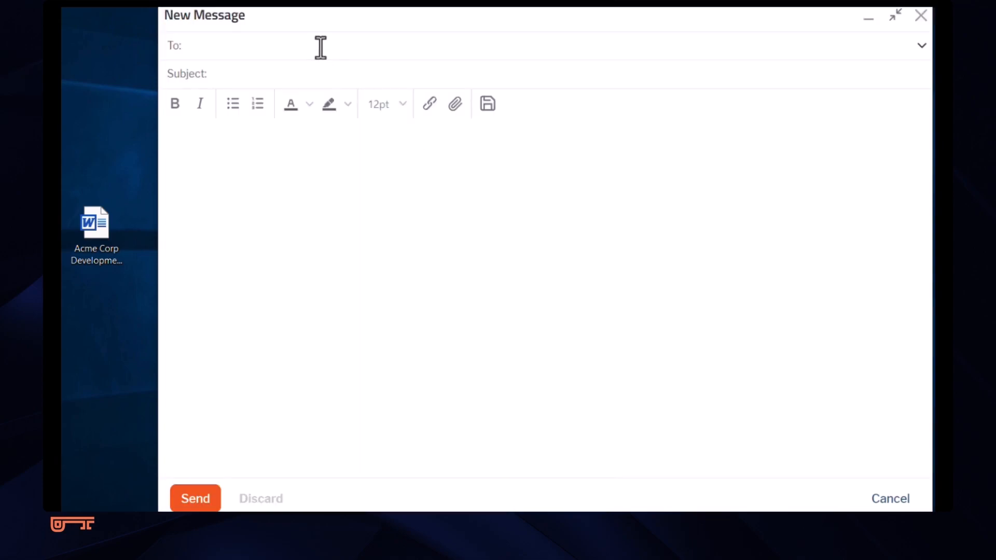
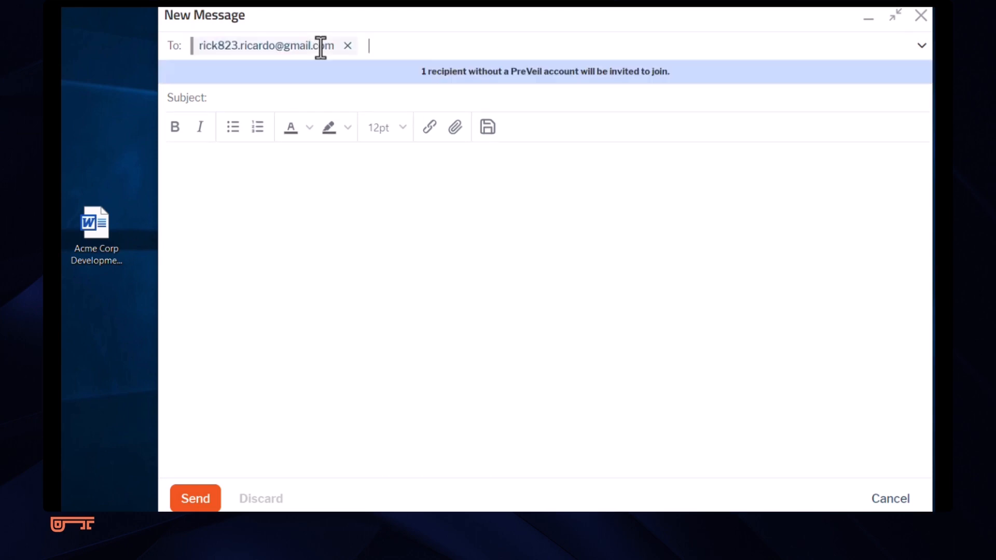
pyautogui.click(266, 97)
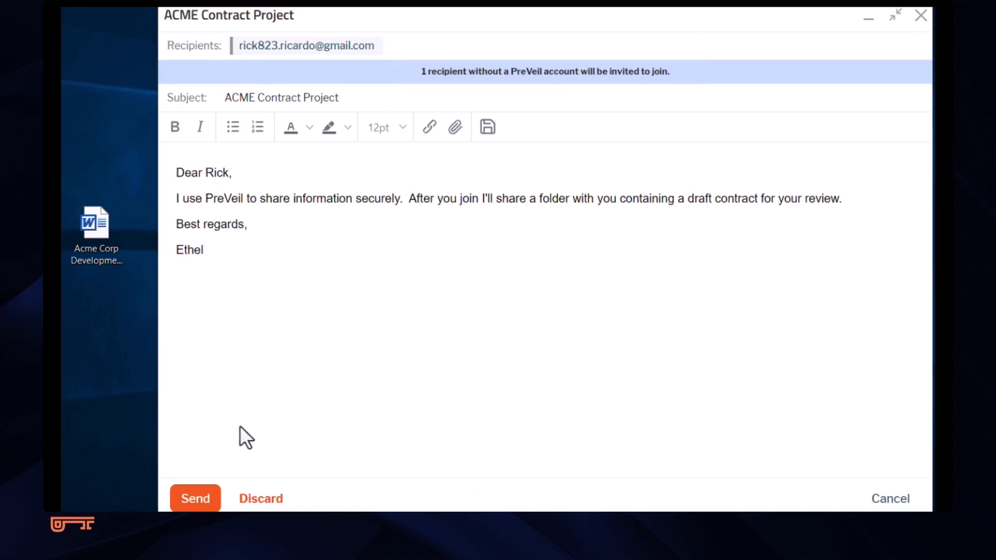
pyautogui.click(195, 498)
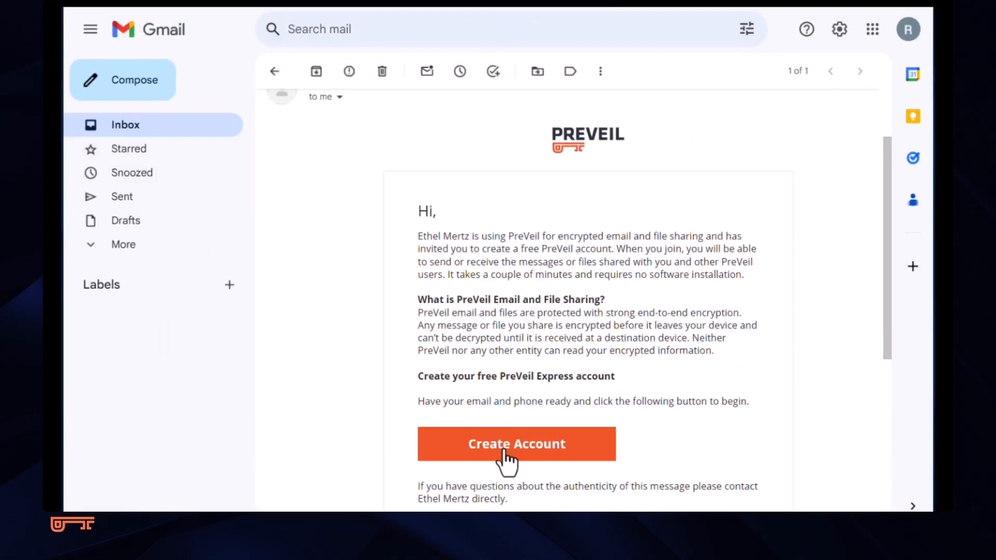
pyautogui.click(516, 443)
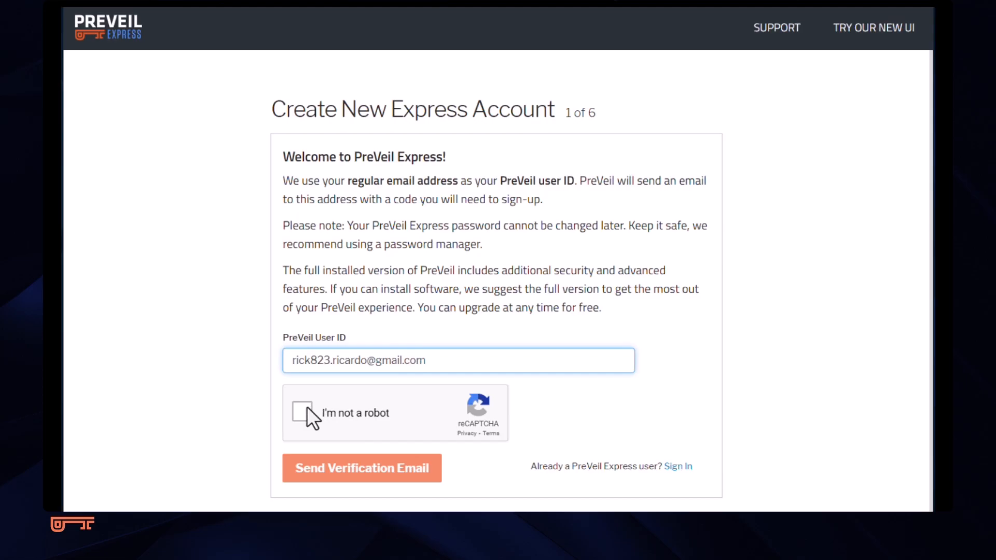
# Step: Pass reCAPTCHA, verify the emailed code, accept the terms and set the account password
pyautogui.click(306, 412)
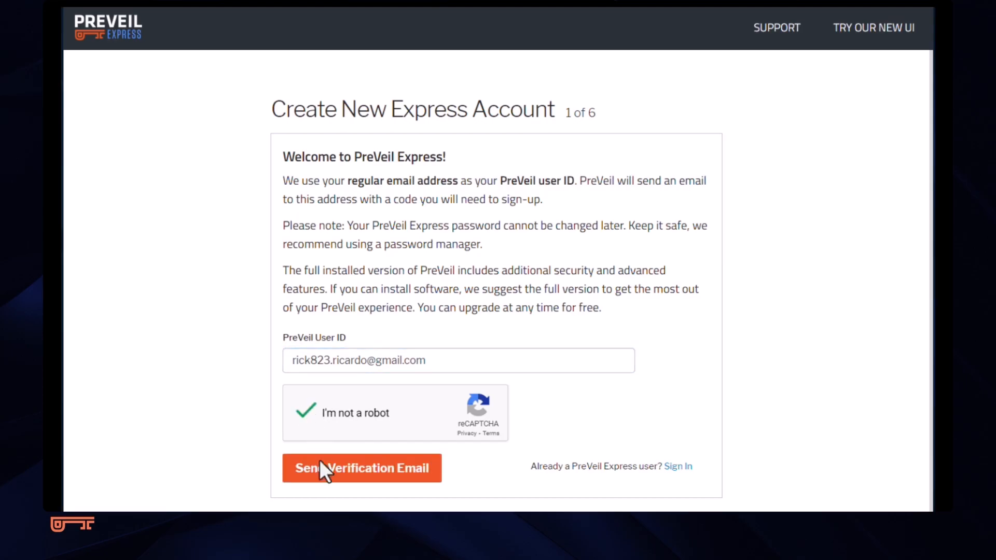
pyautogui.click(362, 468)
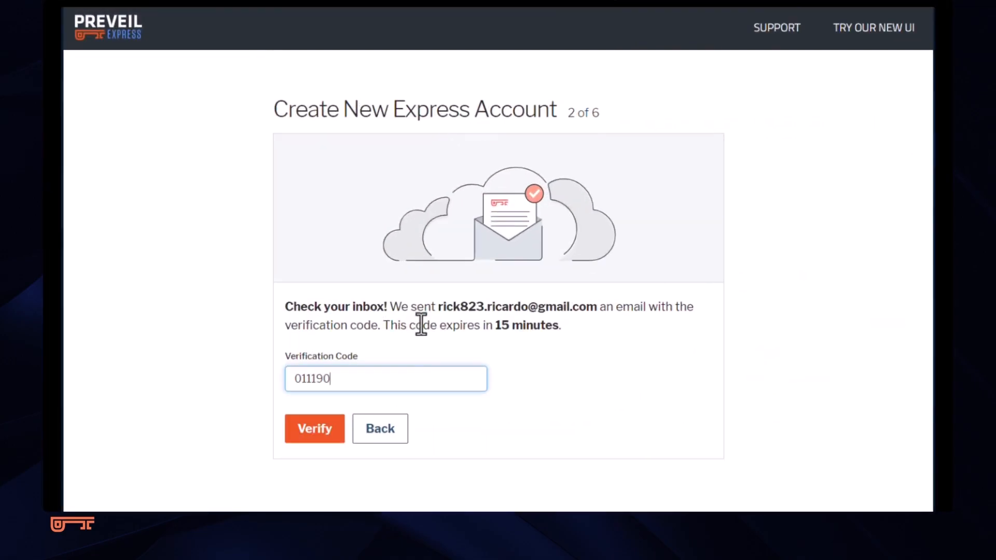
pyautogui.click(314, 428)
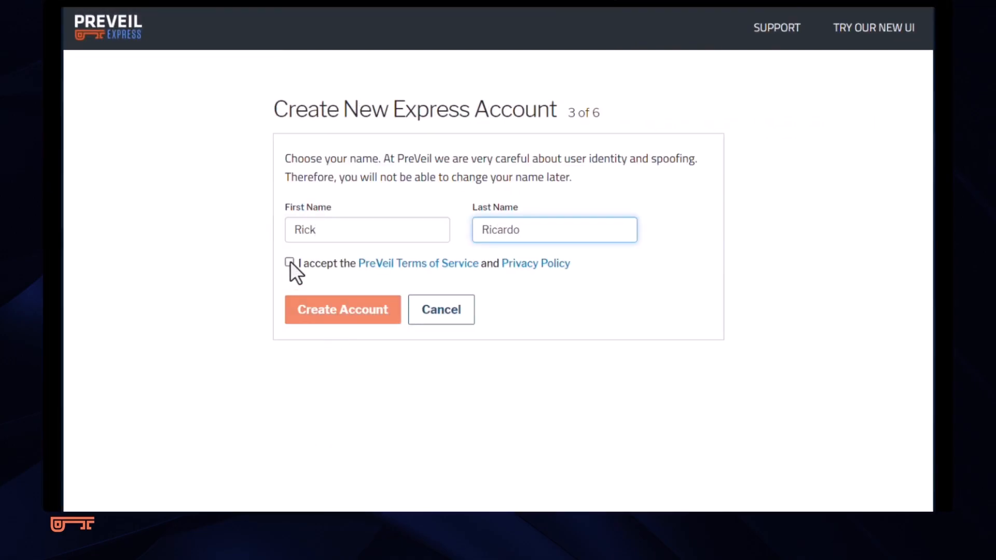
pyautogui.click(343, 309)
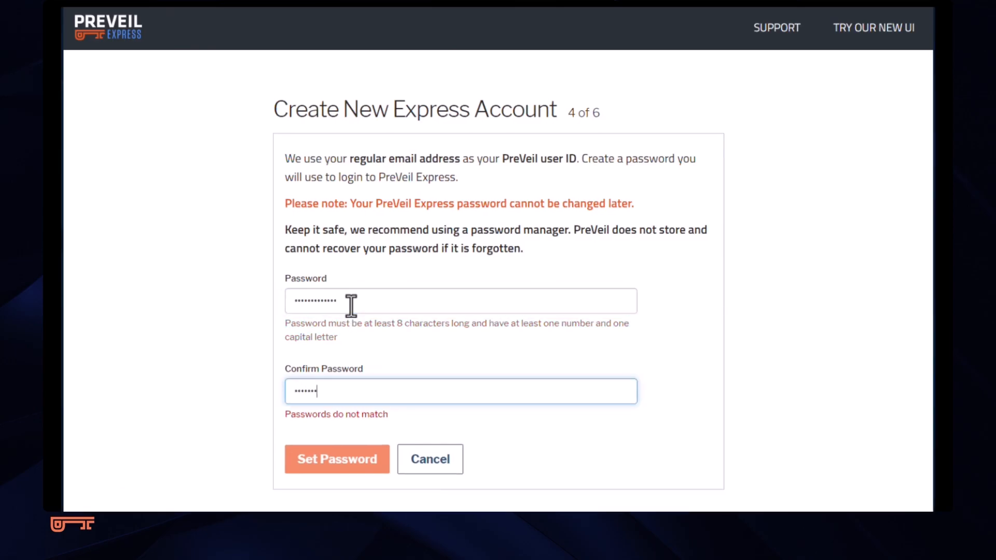
pyautogui.click(337, 459)
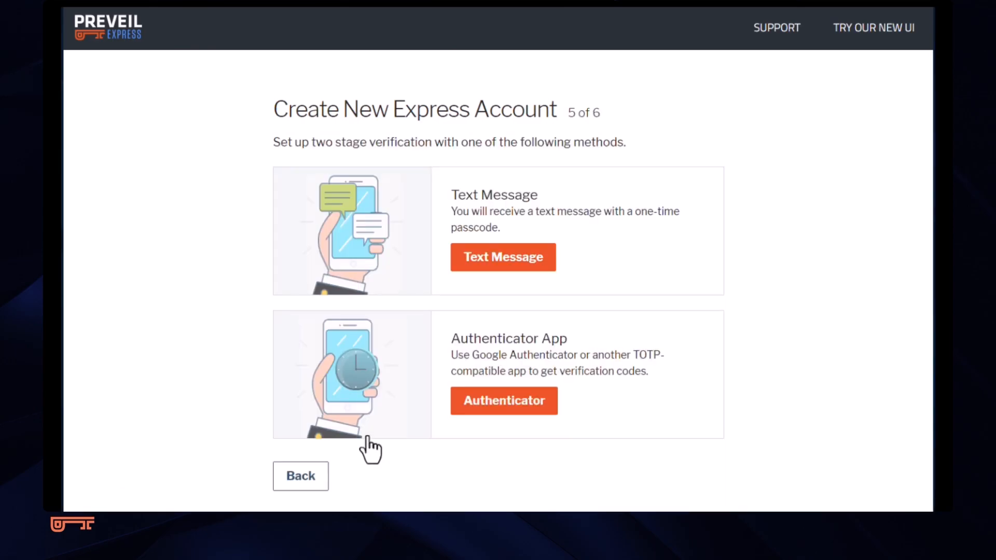
# Step: Set up text-message two-step verification and confirm the phone code
pyautogui.click(503, 256)
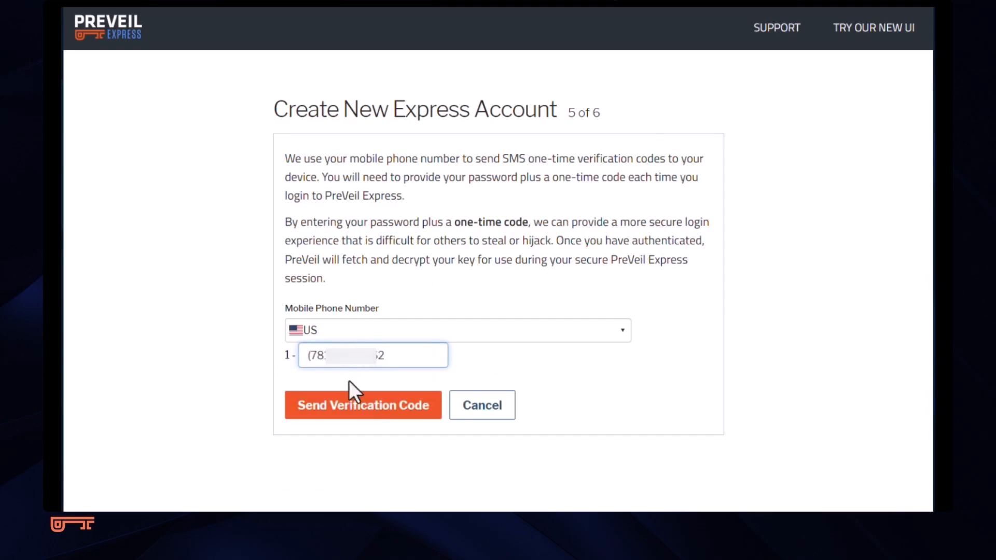
pyautogui.click(362, 405)
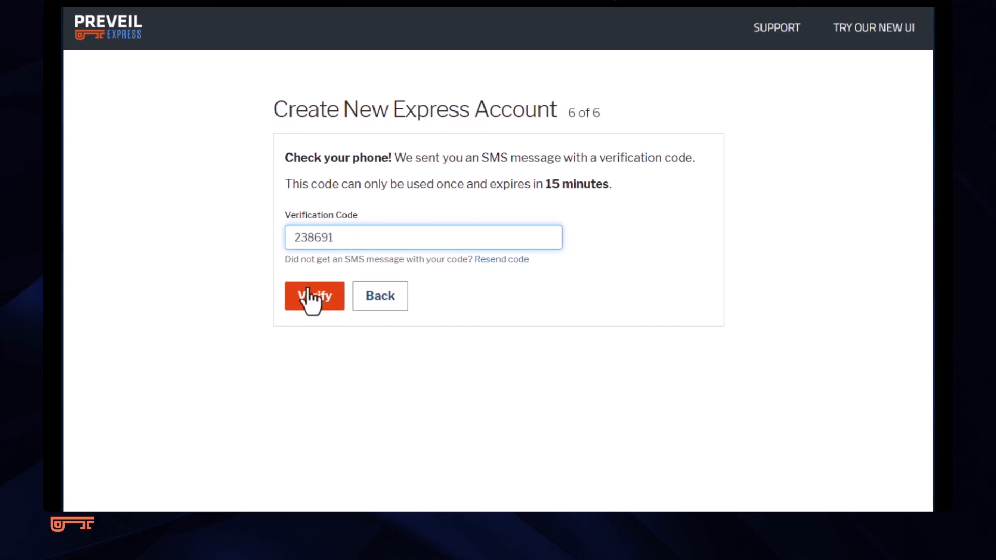
pyautogui.click(314, 295)
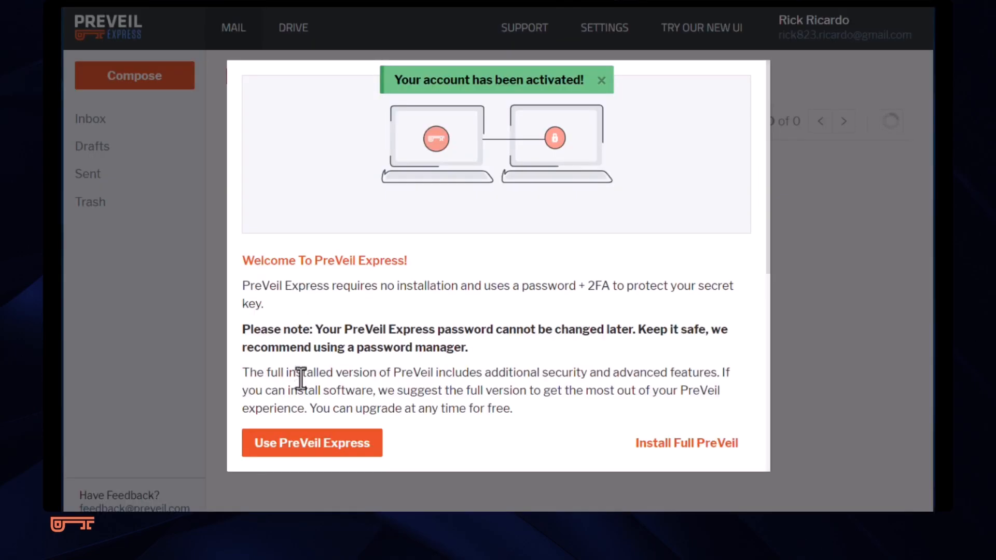
# Step: Choose Use PreVeil Express on the activation welcome dialog
pyautogui.click(311, 443)
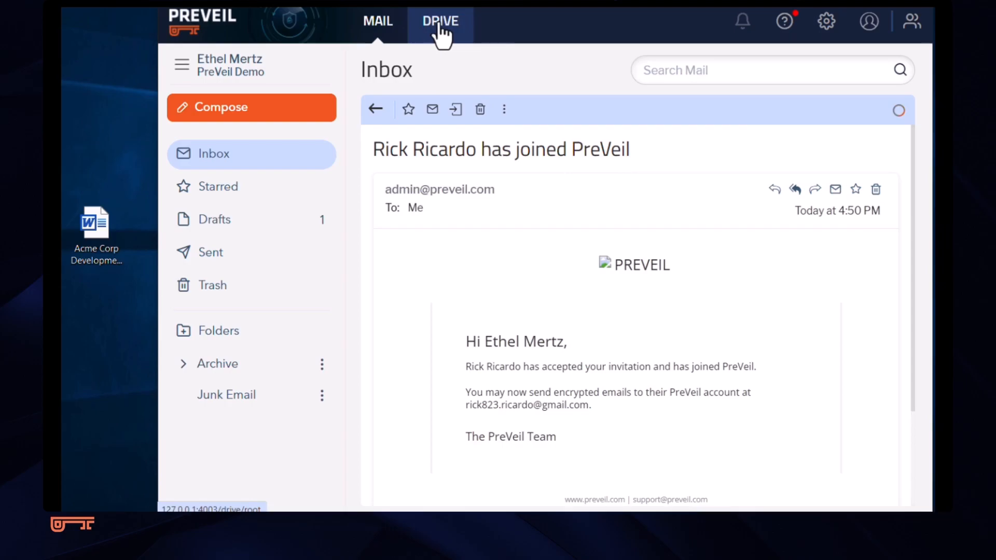
# Step: Share the ACME Contract folder from Drive with the attorney
pyautogui.click(439, 21)
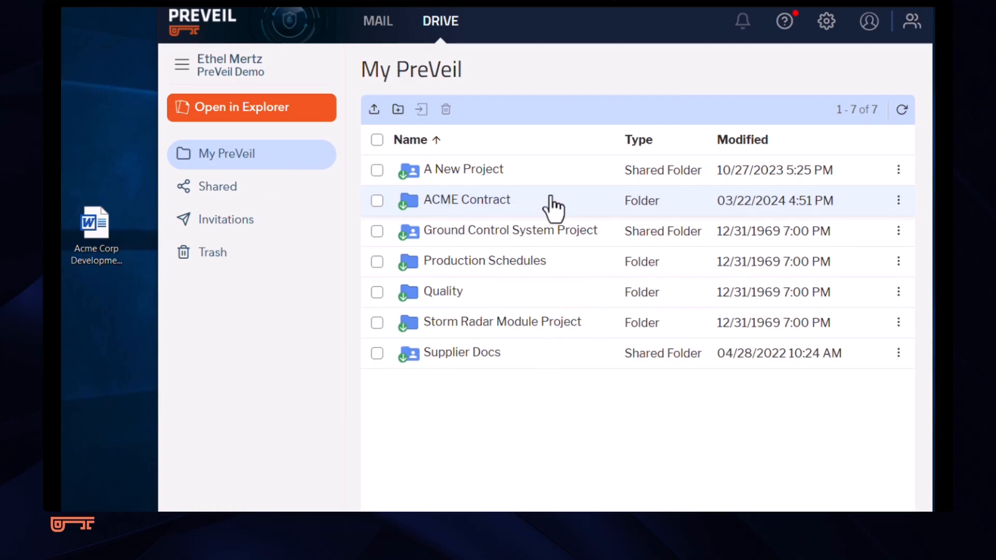
pyautogui.click(898, 200)
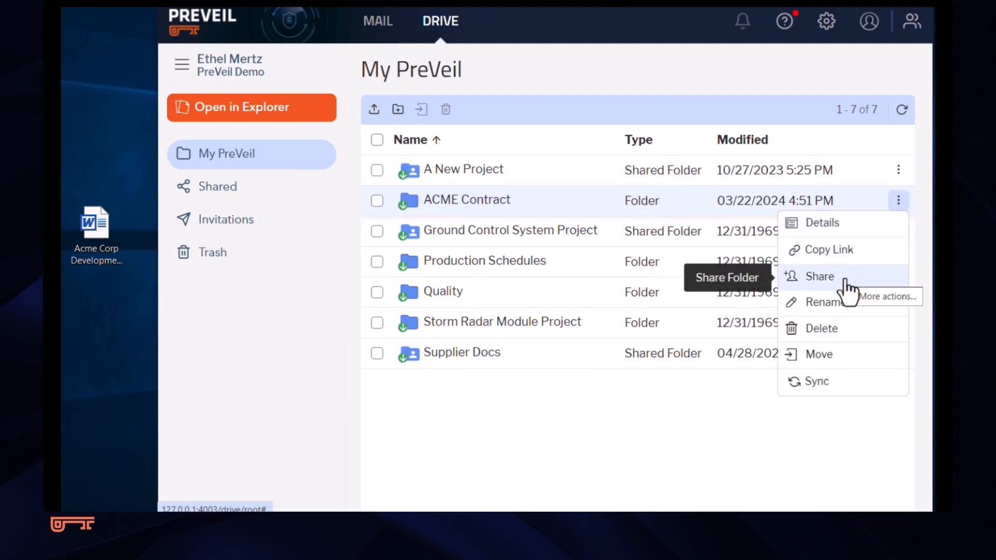
pyautogui.click(819, 276)
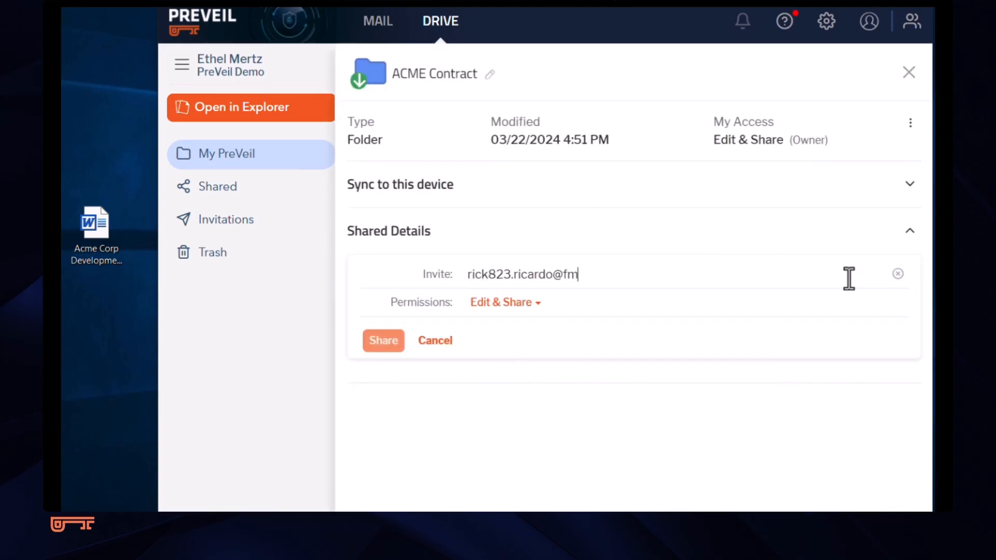
pyautogui.click(383, 340)
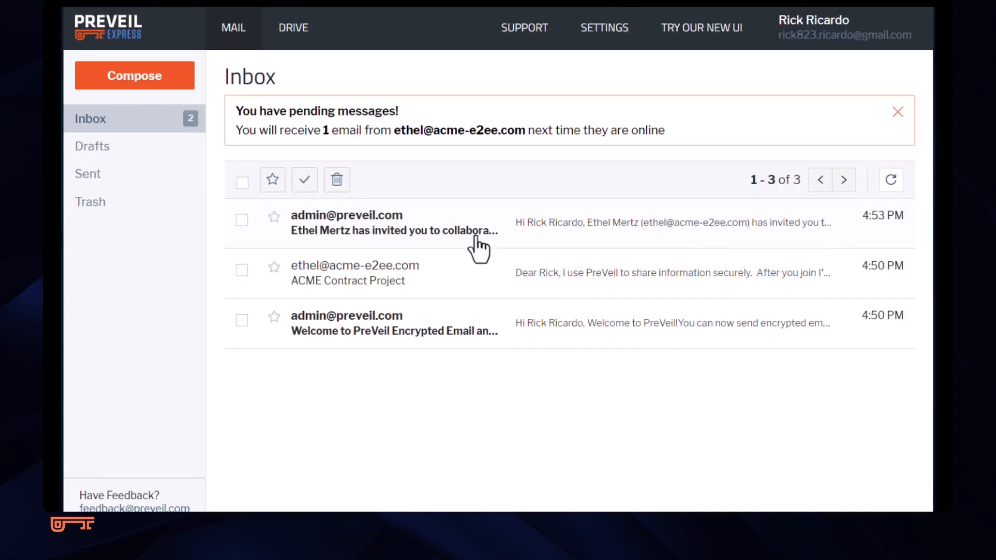
# Step: Open the attorney's collaboration invitation email and choose I'm on a computer
pyautogui.click(394, 223)
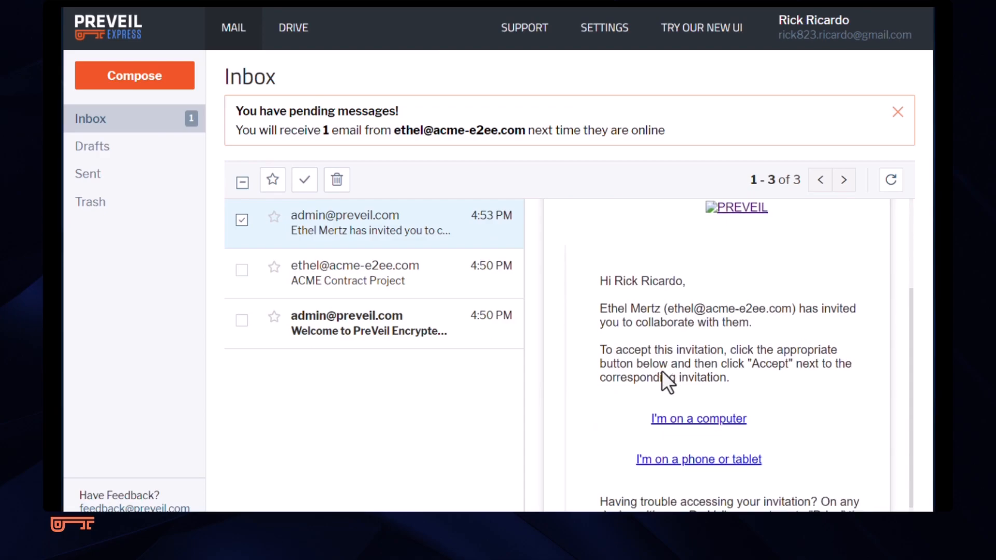
pyautogui.scroll(-3)
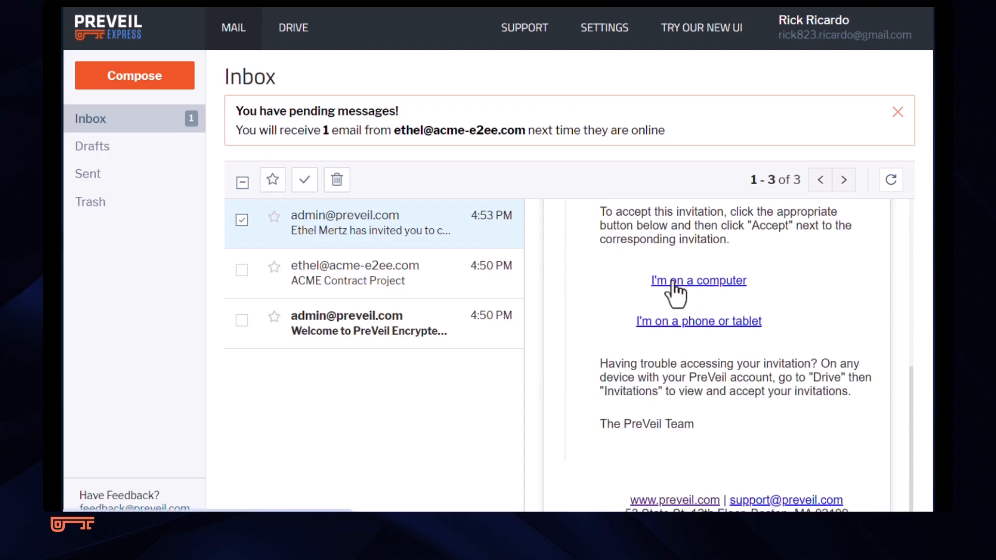
pyautogui.click(699, 280)
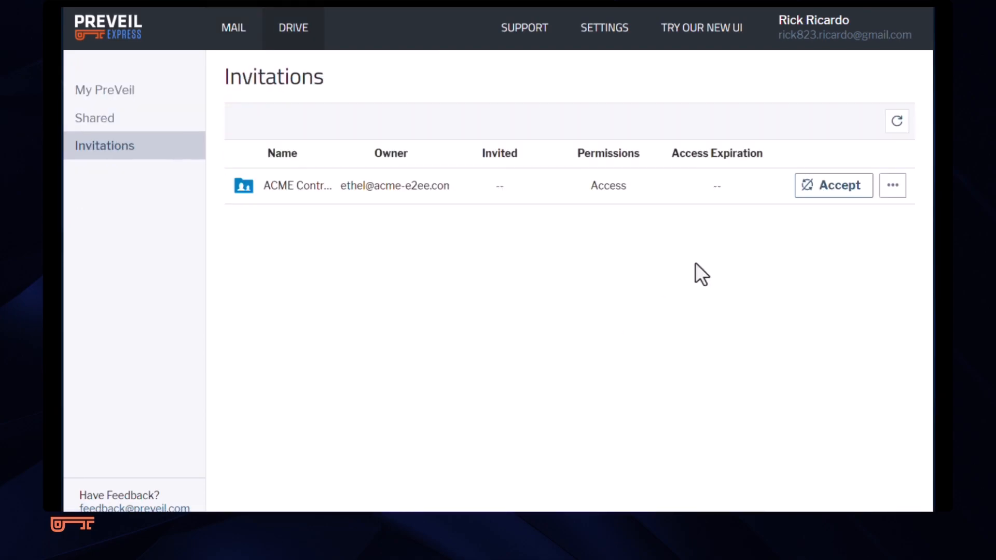
# Step: Accept the ACME Contract invitation and download the Acme Corp Development Services Agreement
pyautogui.click(104, 90)
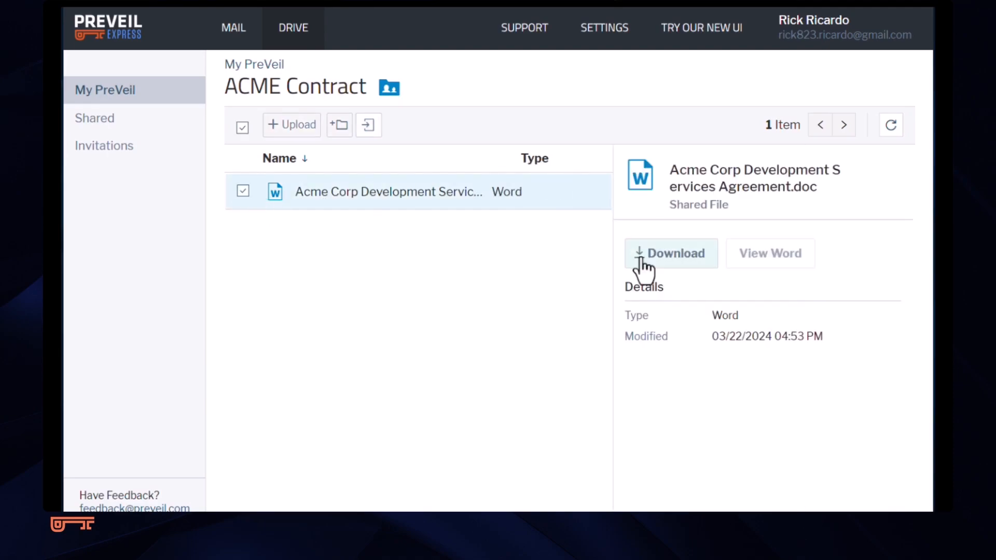
pyautogui.click(670, 253)
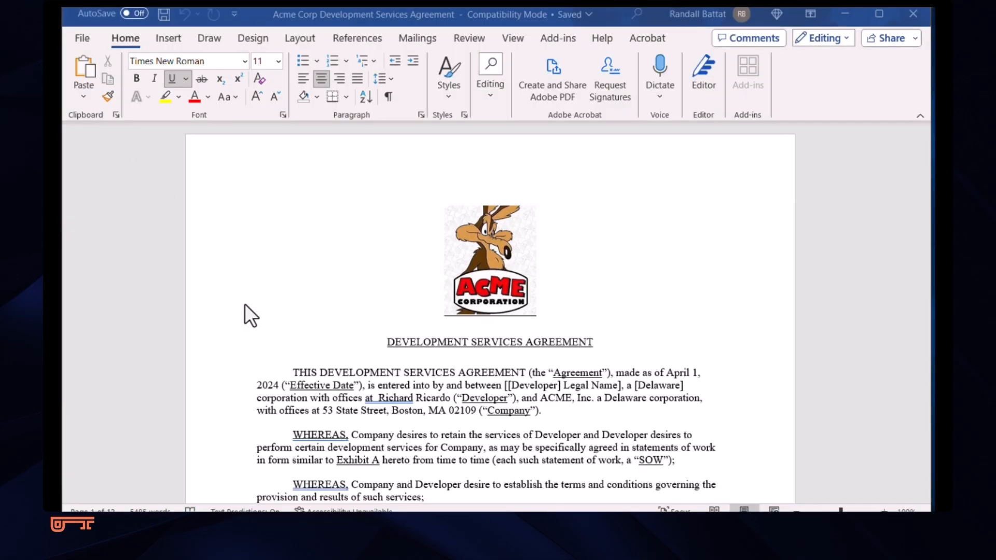
# Step: Save the agreement as 'Updated Acme Corp Development Services Agreement' and close Word
pyautogui.doubleClick(490, 342)
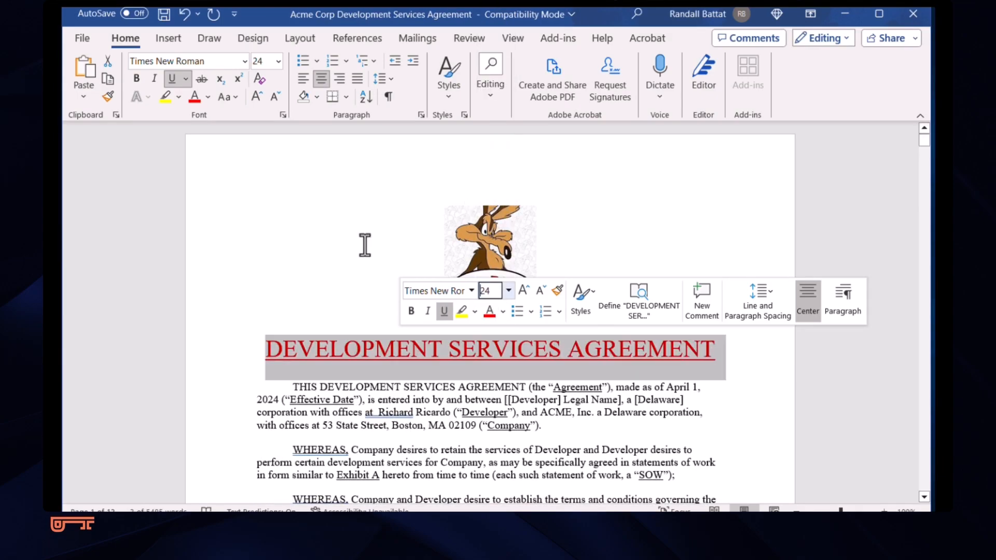
pyautogui.click(81, 38)
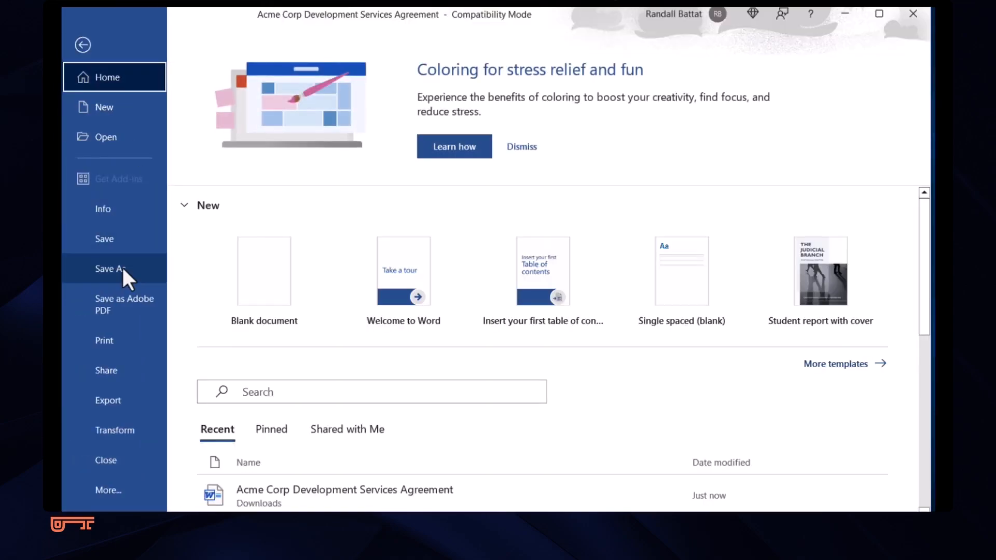
pyautogui.click(111, 268)
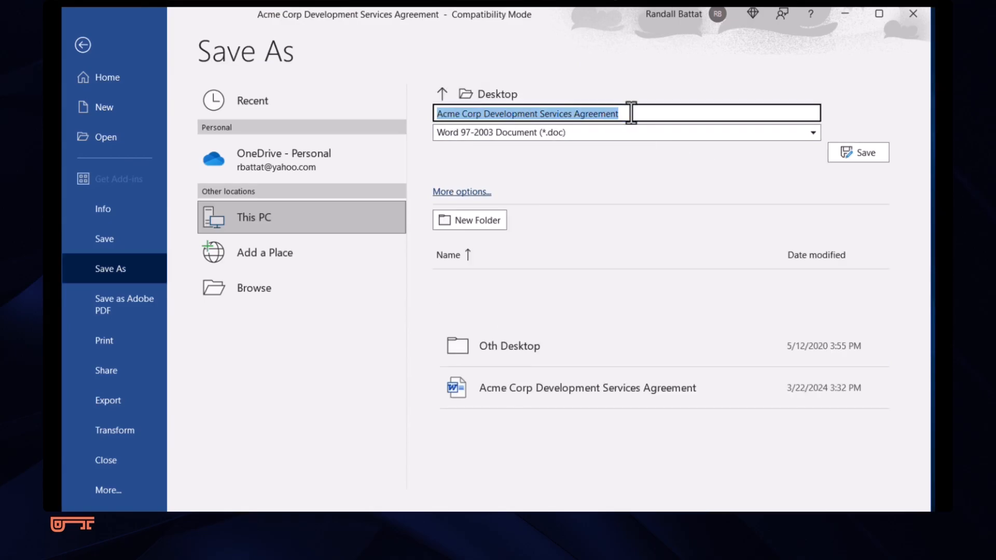
pyautogui.click(857, 153)
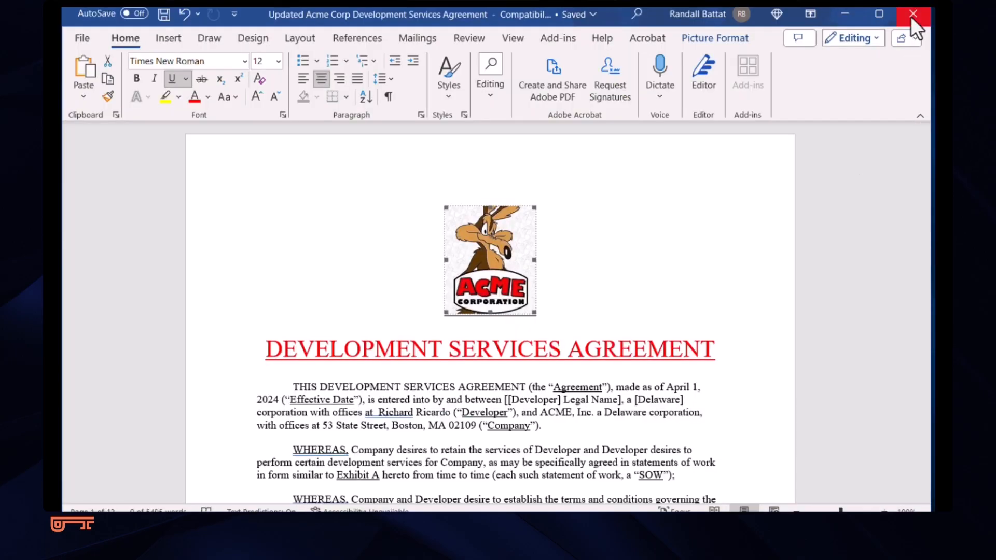
pyautogui.click(913, 14)
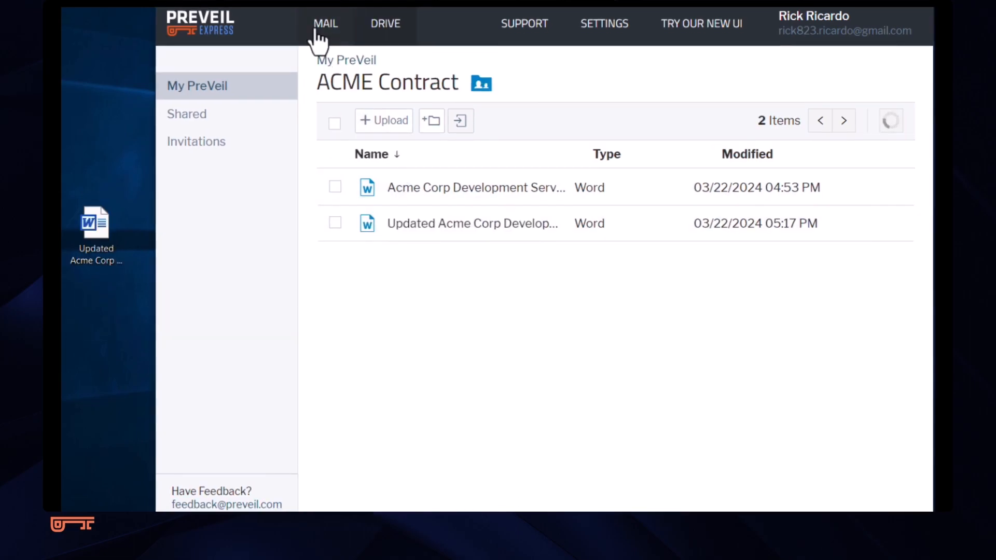
# Step: Send an 'Updated Contract' email from PreVeil Mail noting the edited version is shared
pyautogui.click(325, 23)
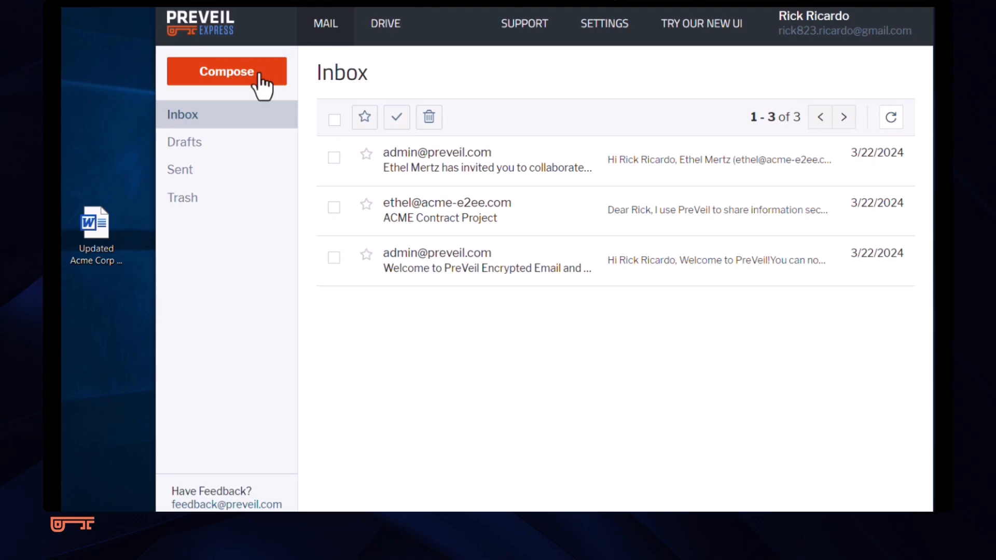
pyautogui.click(226, 71)
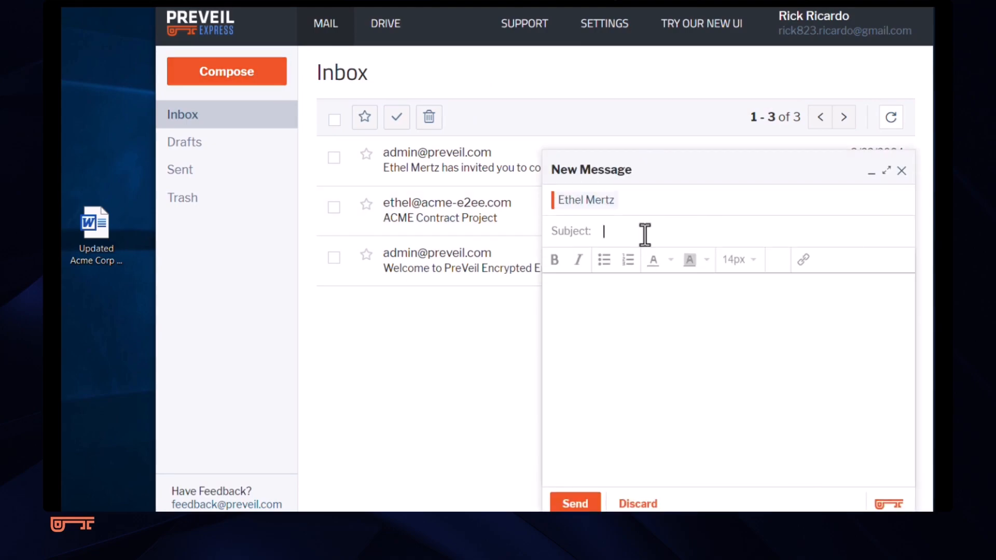
pyautogui.write('Updated Contract')
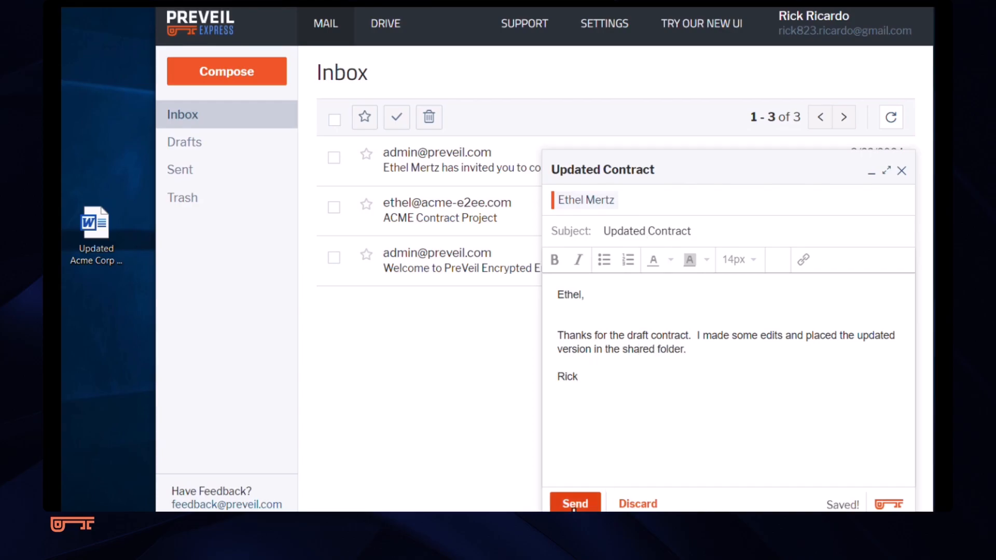
pyautogui.click(573, 506)
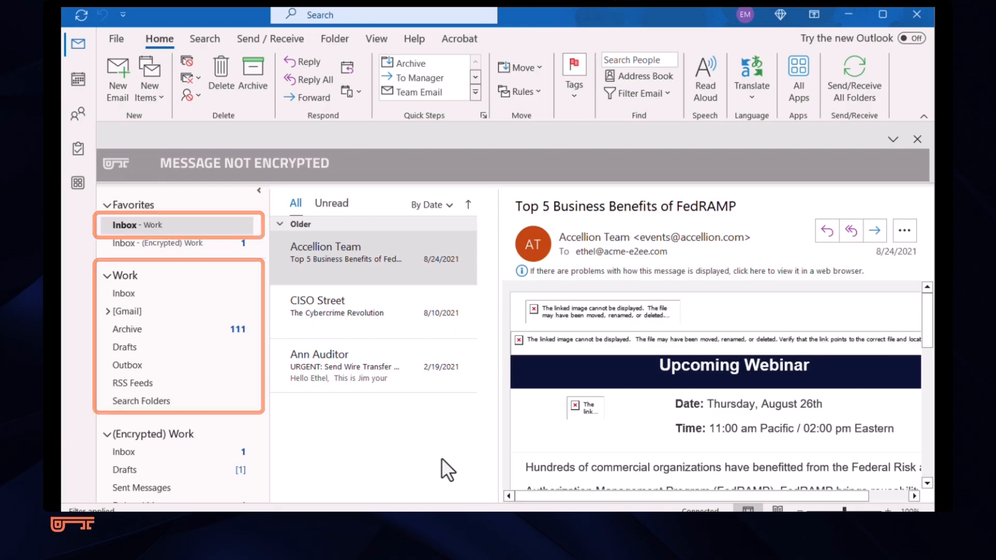
# Step: Read the Updated Contract message in Outlook's Inbox - (Encrypted) Work
pyautogui.click(178, 243)
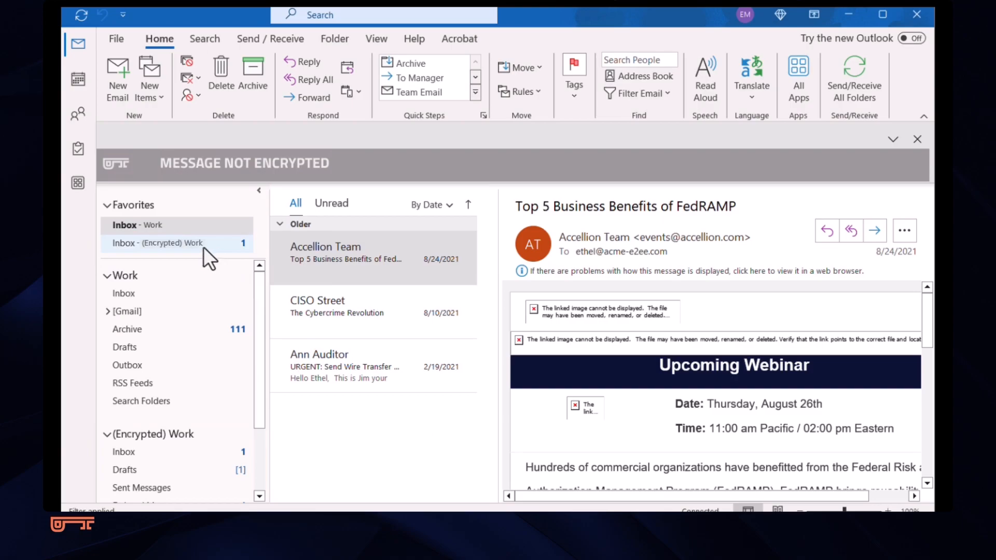
pyautogui.click(158, 243)
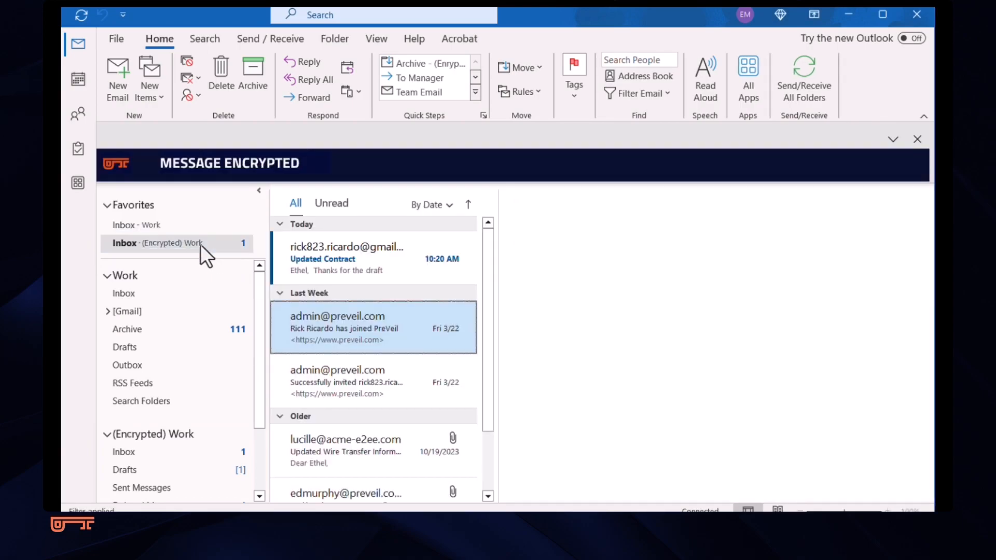
pyautogui.click(346, 258)
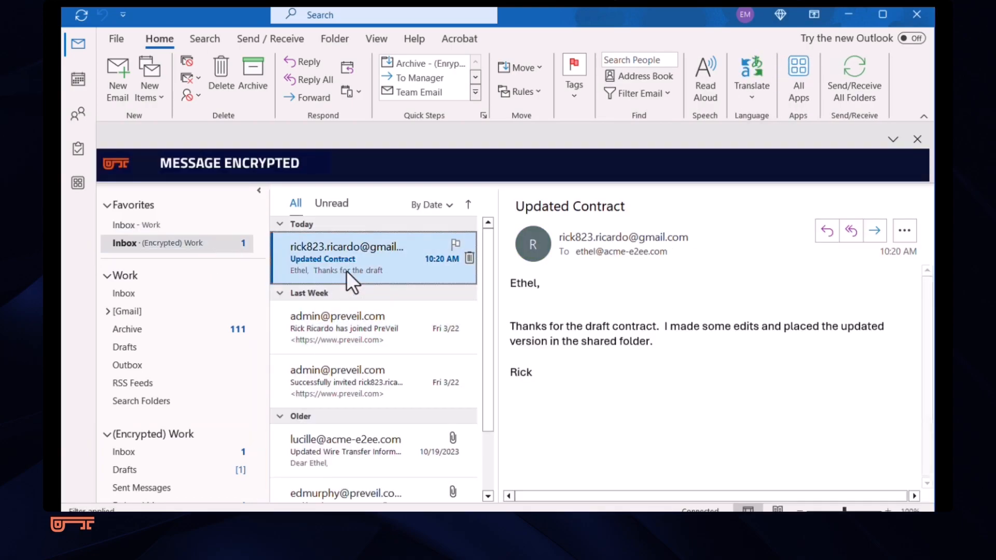
pyautogui.moveTo(557, 479)
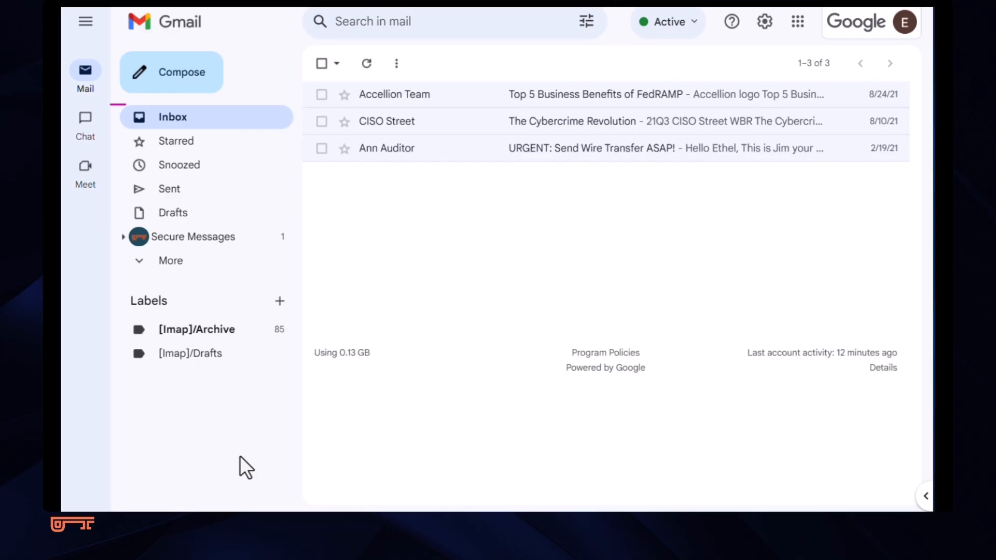
pyautogui.moveTo(183, 242)
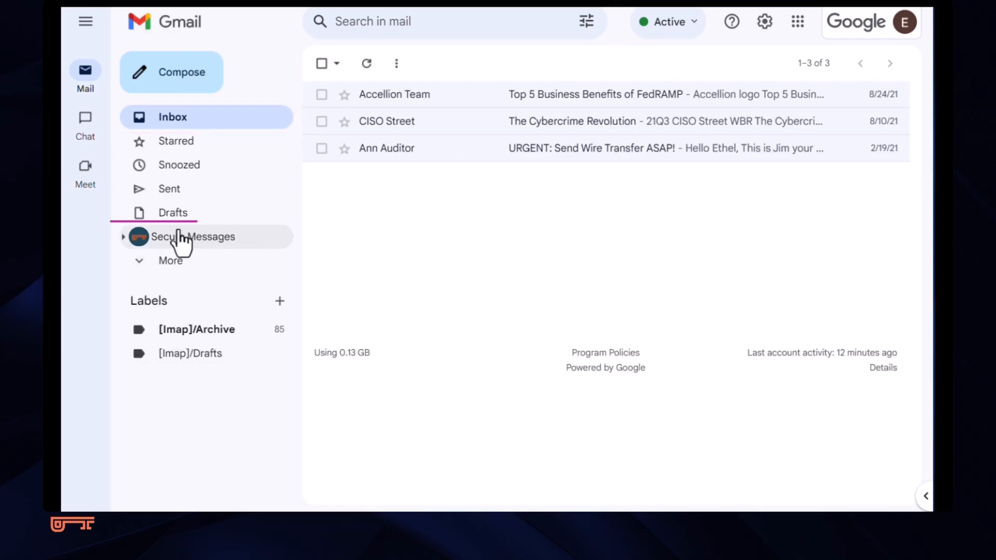
pyautogui.click(198, 237)
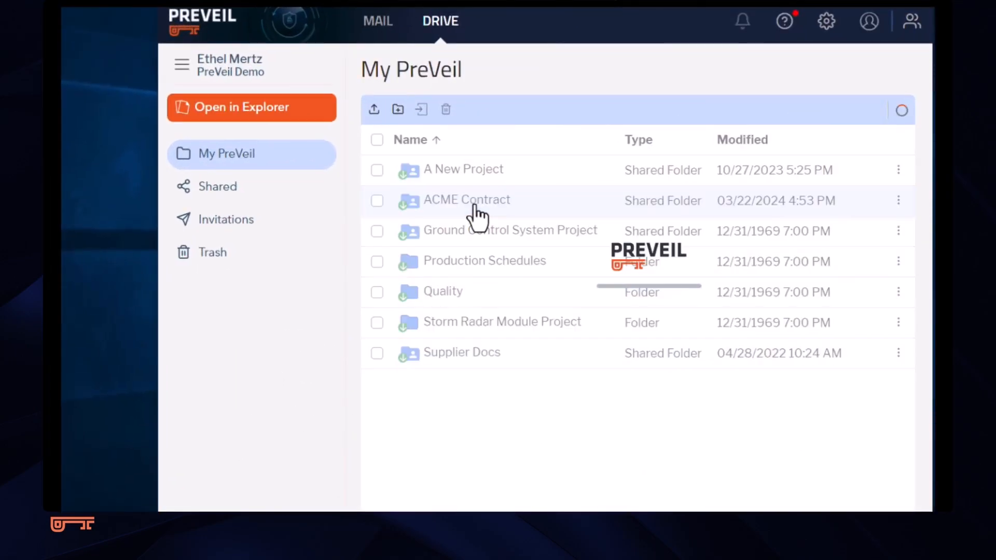
# Step: Open ACME Contract in File Explorer and open the Updated Acme Corp agreement in Word
pyautogui.doubleClick(466, 199)
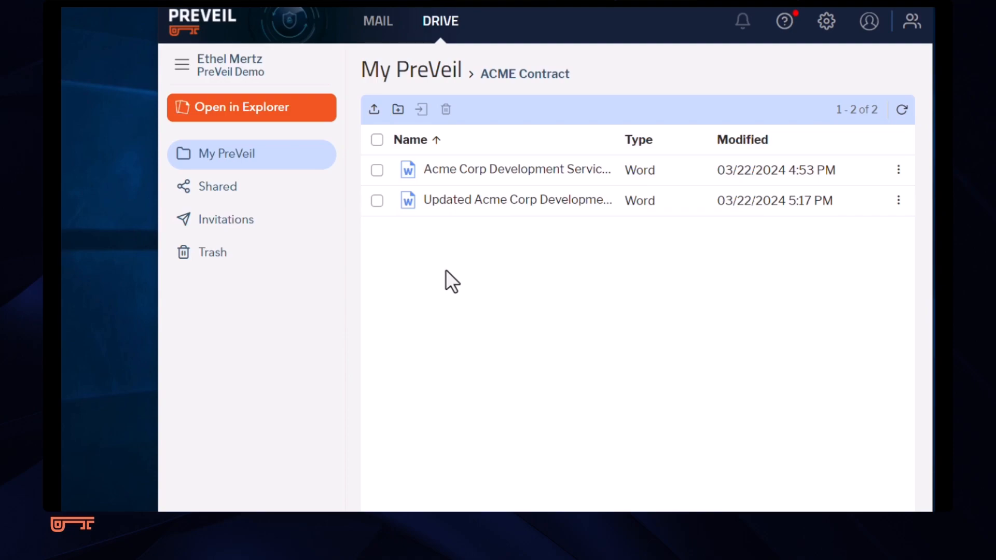
pyautogui.moveTo(275, 181)
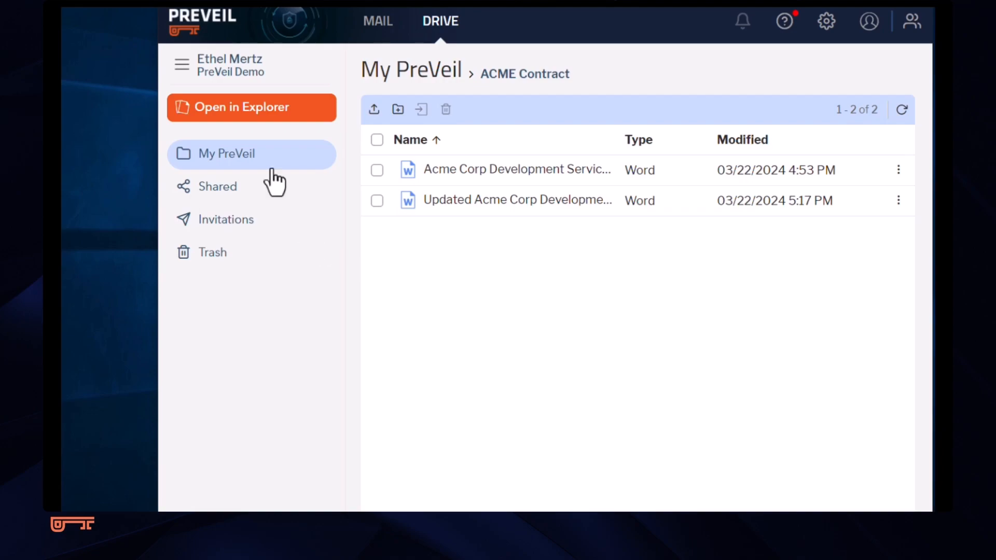
pyautogui.moveTo(263, 121)
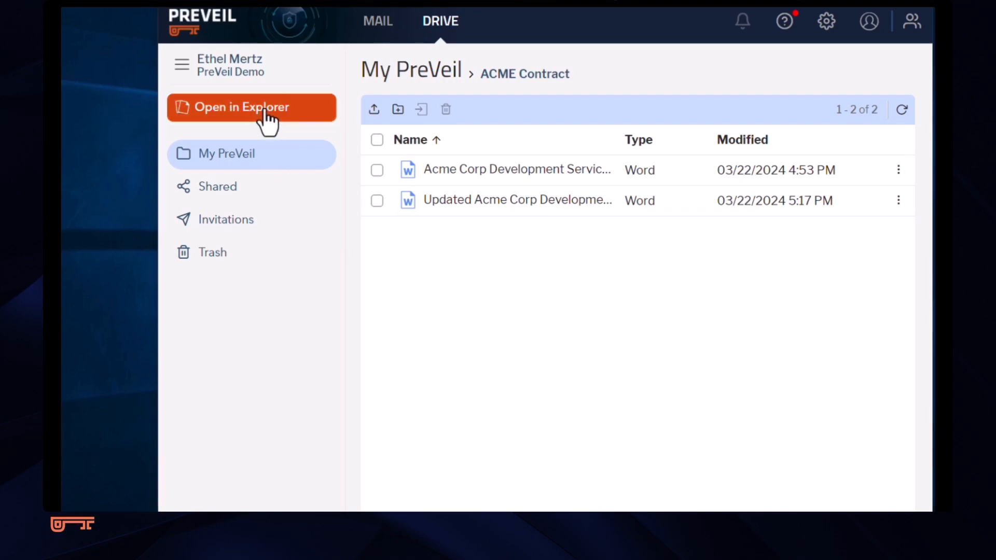
pyautogui.click(252, 107)
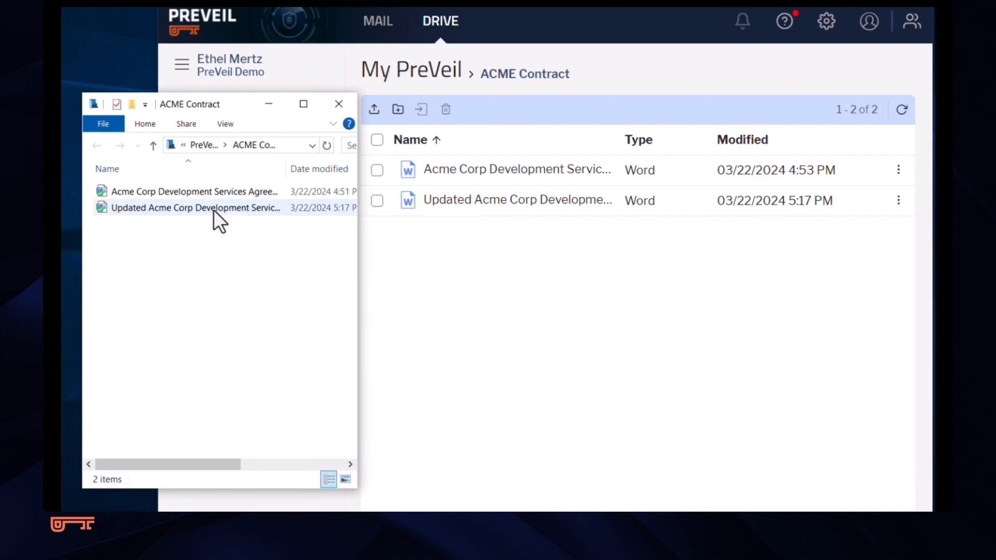
pyautogui.click(195, 207)
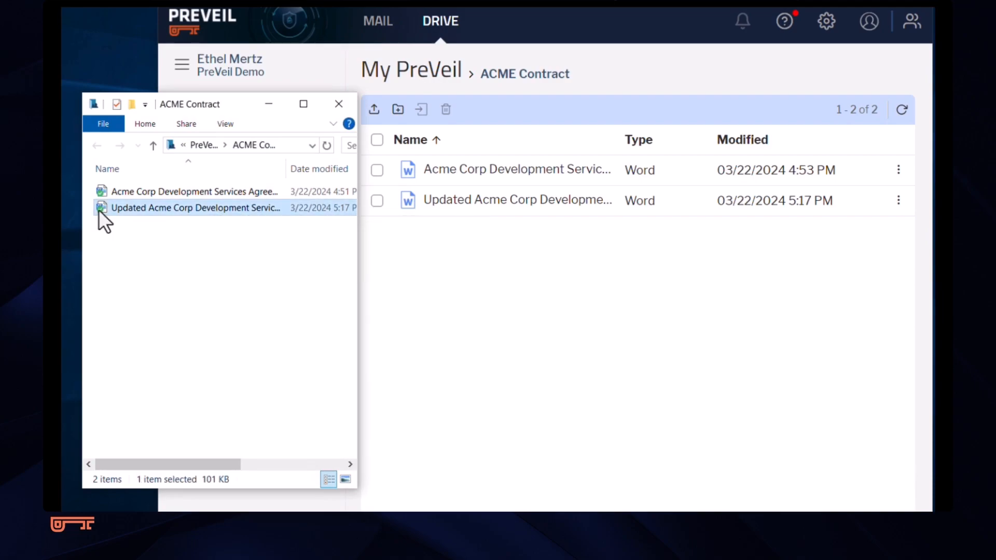
pyautogui.doubleClick(195, 208)
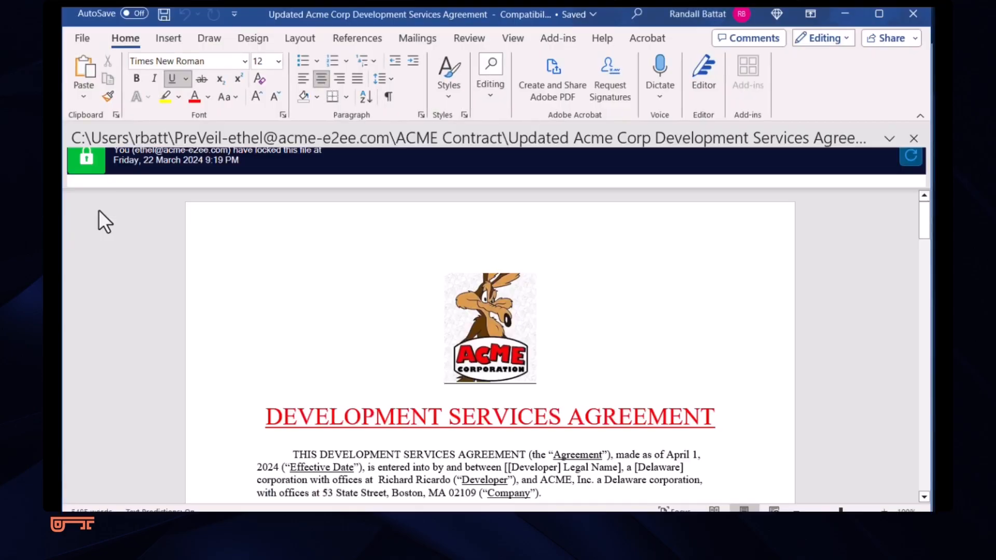
pyautogui.moveTo(856, 327)
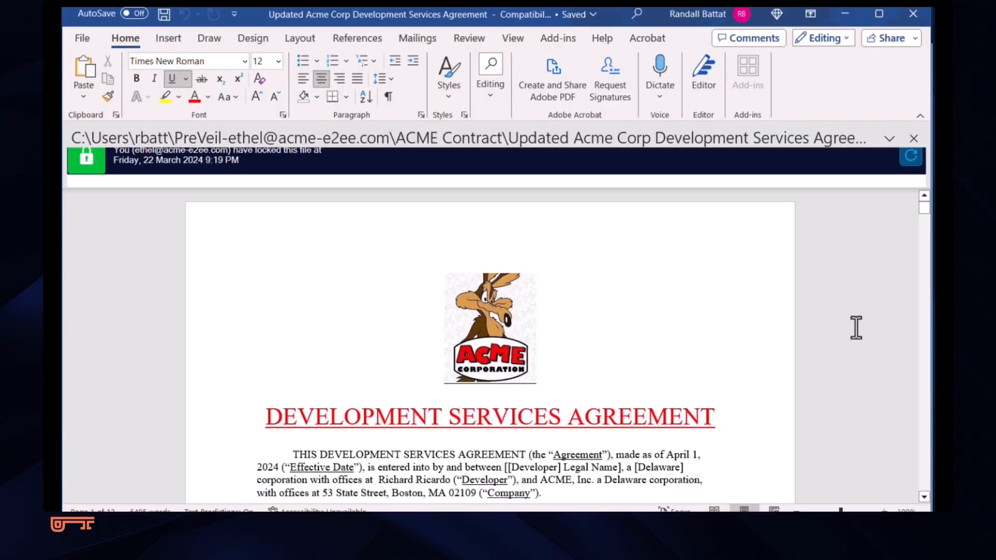
pyautogui.scroll(-3)
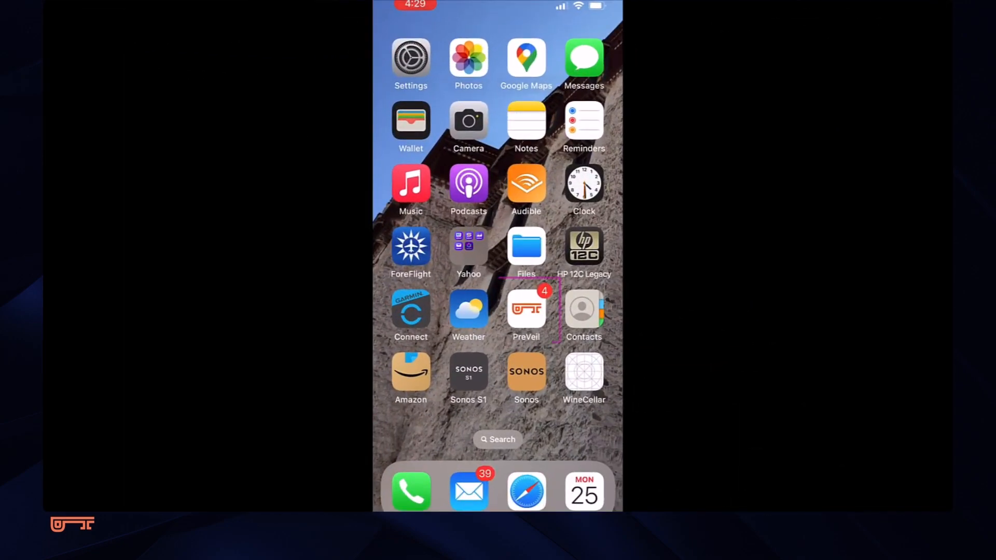
# Step: Launch the PreVeil phone app and open the ACME Contract folder
pyautogui.click(527, 309)
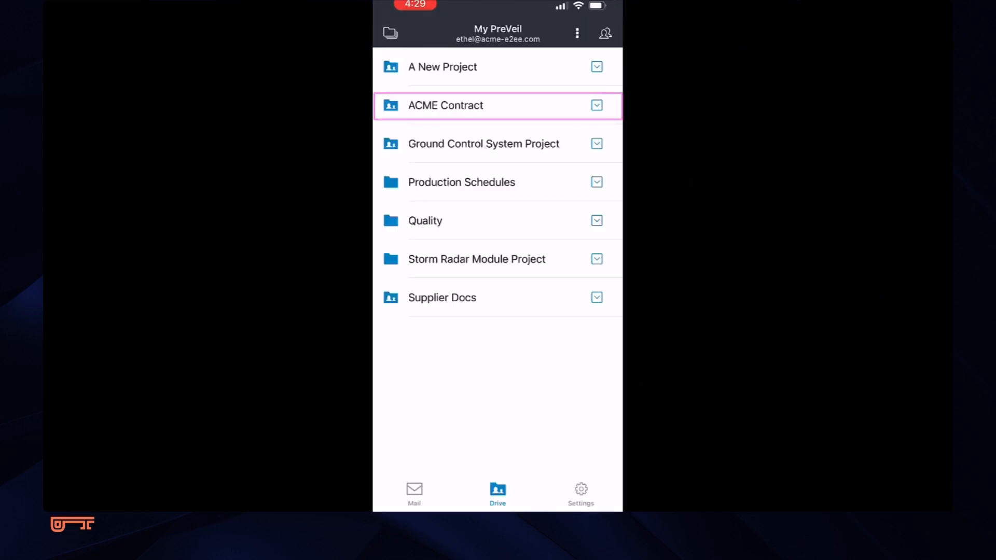
pyautogui.click(445, 105)
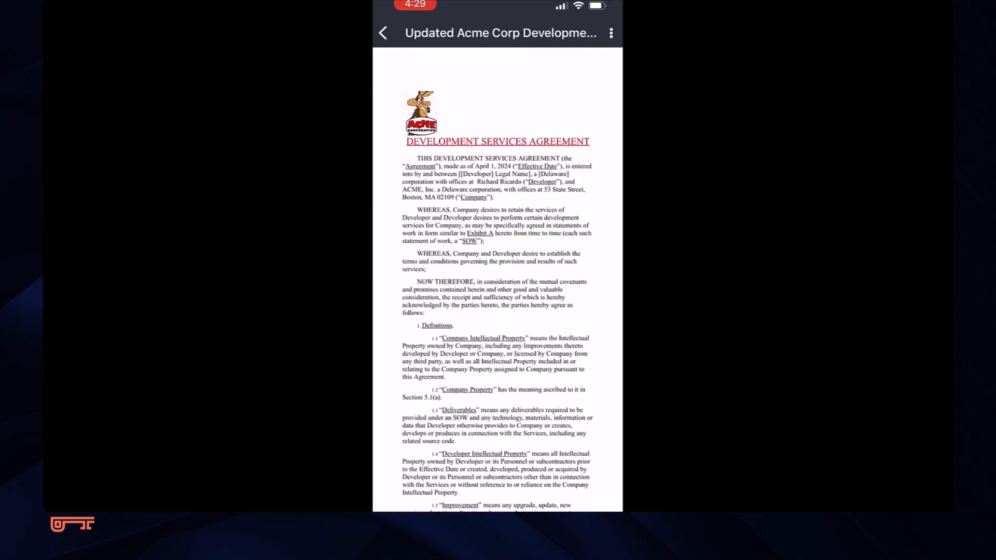